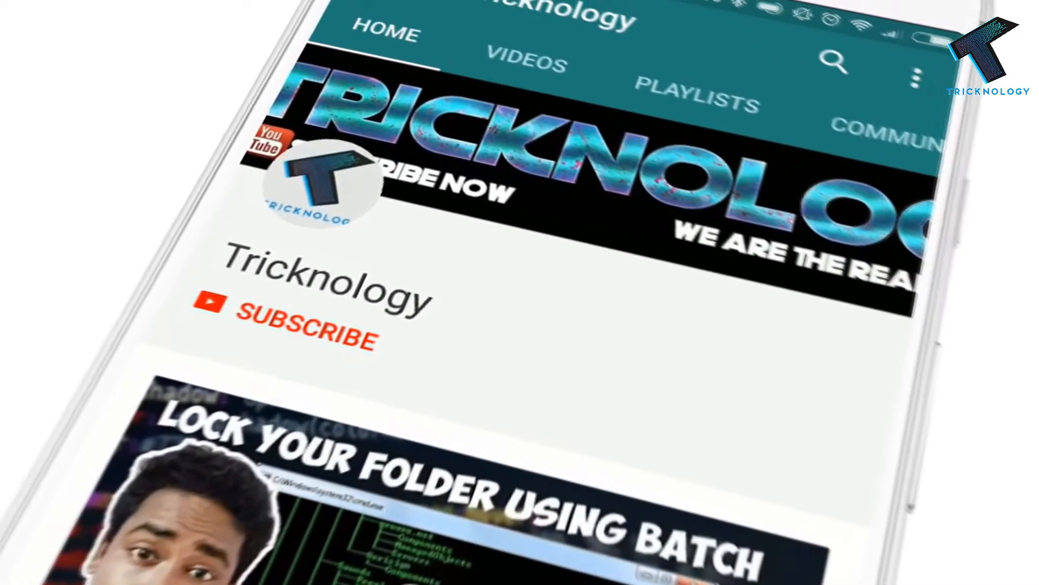
- Click and scroll around the screen before starting the search
left_click(299, 332)
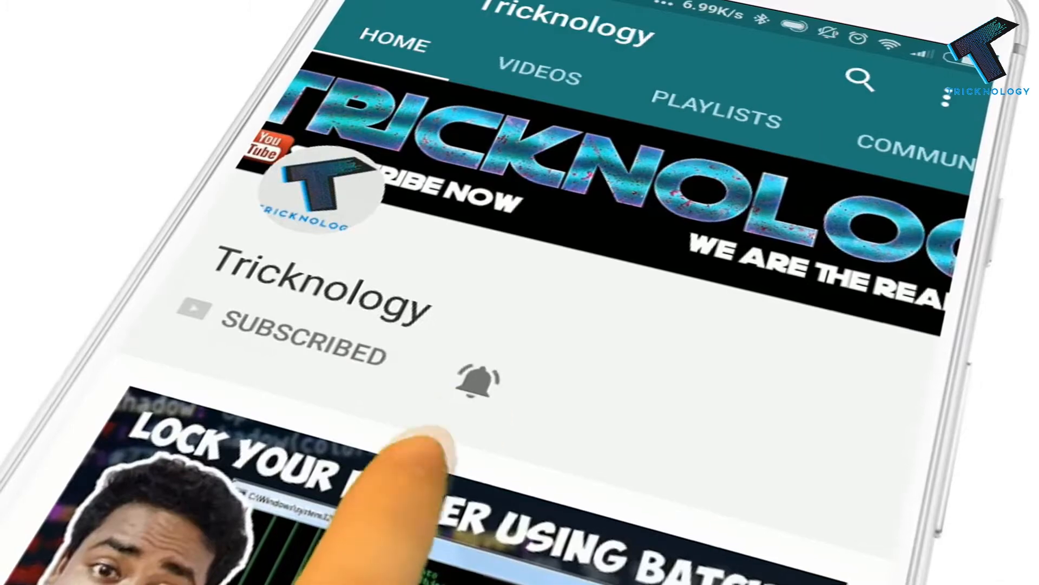
left_click(479, 381)
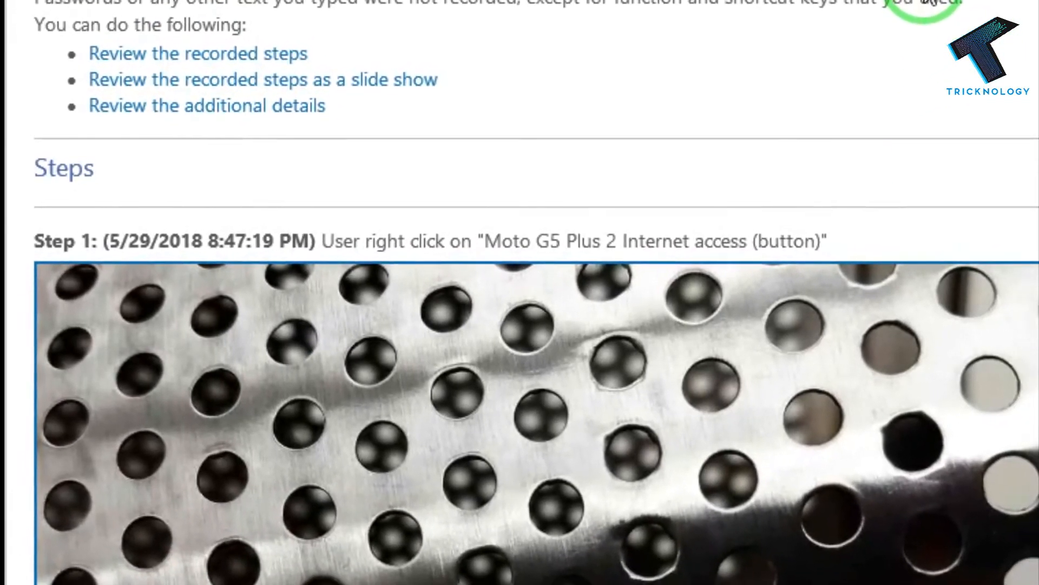
scroll("down", 3)
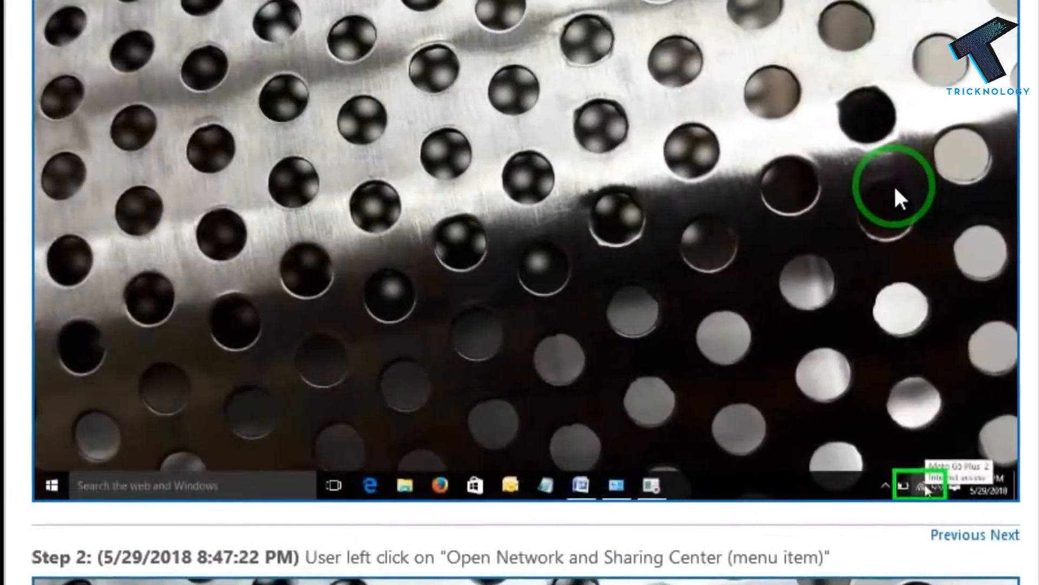
left_click(920, 485)
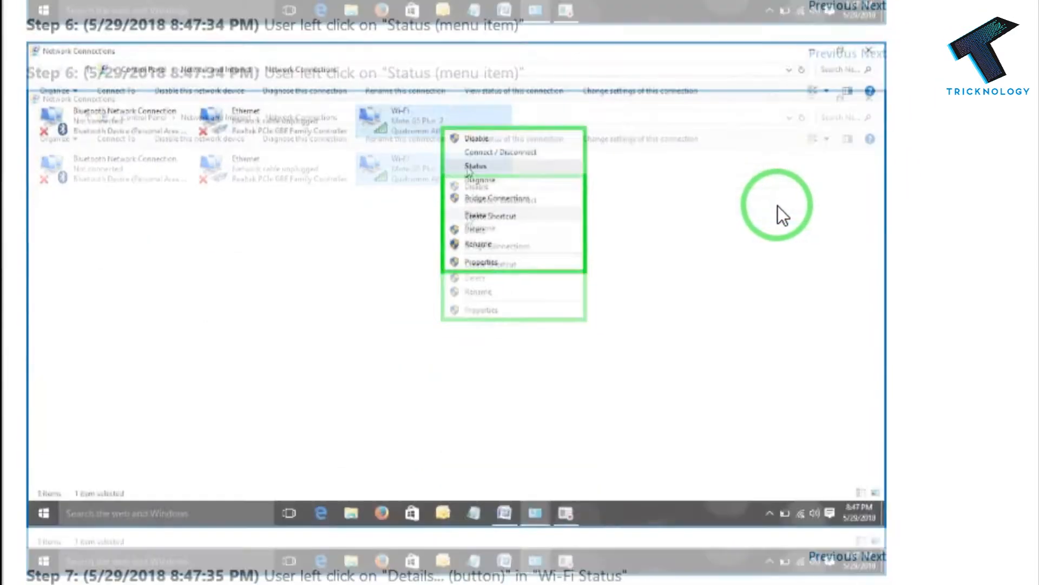
left_click(476, 166)
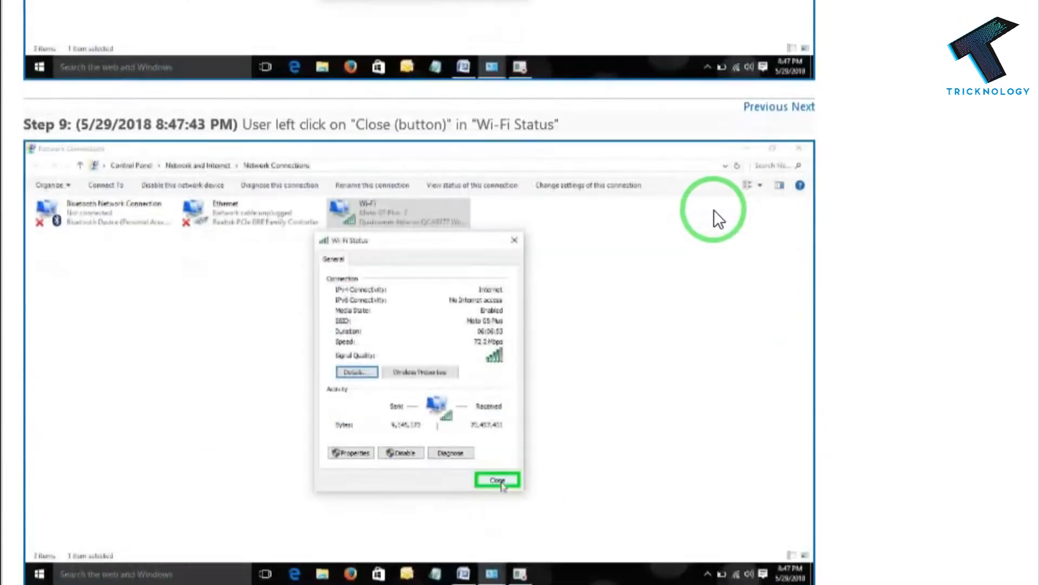
scroll("down", 3)
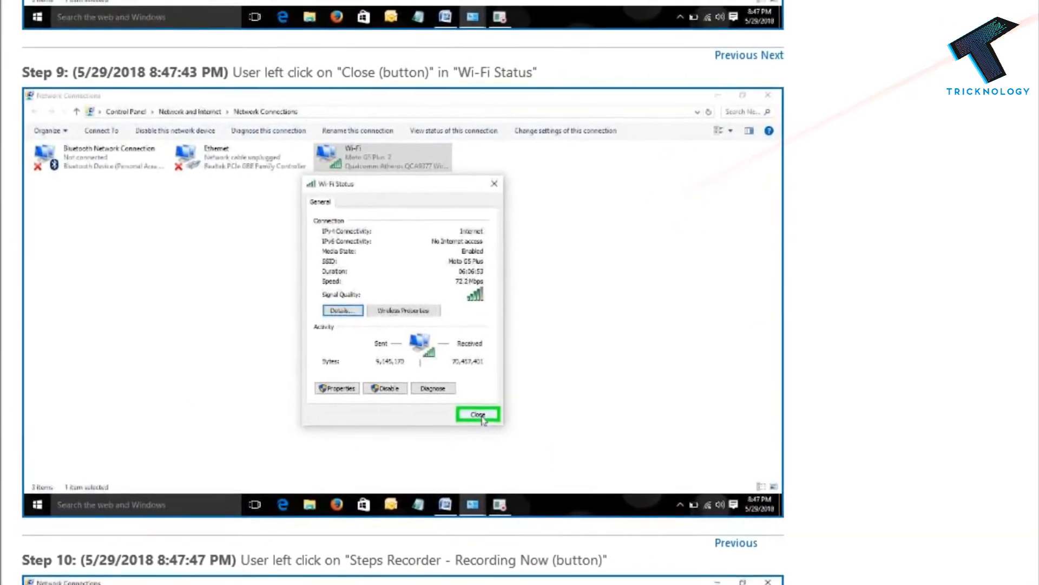
scroll("down", 3)
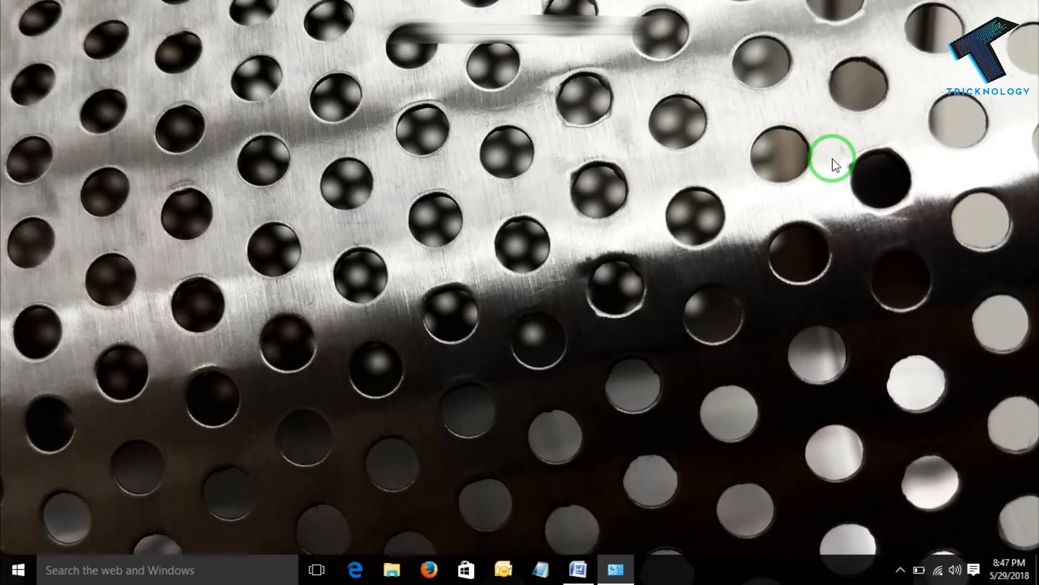
mouse_move(86, 570)
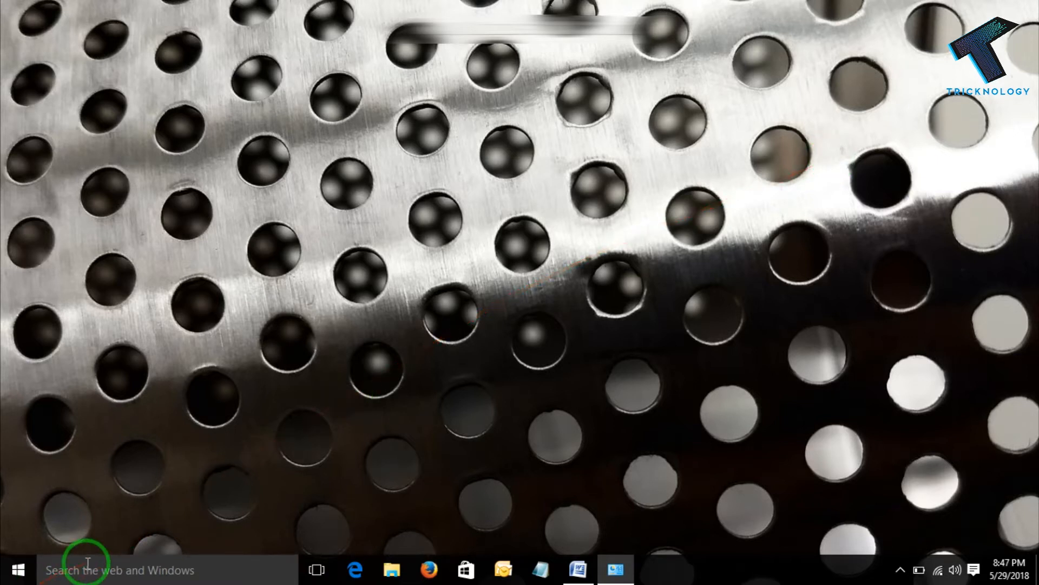
- Search Windows for 'steps' and launch Steps Recorder from the results
left_click(86, 570)
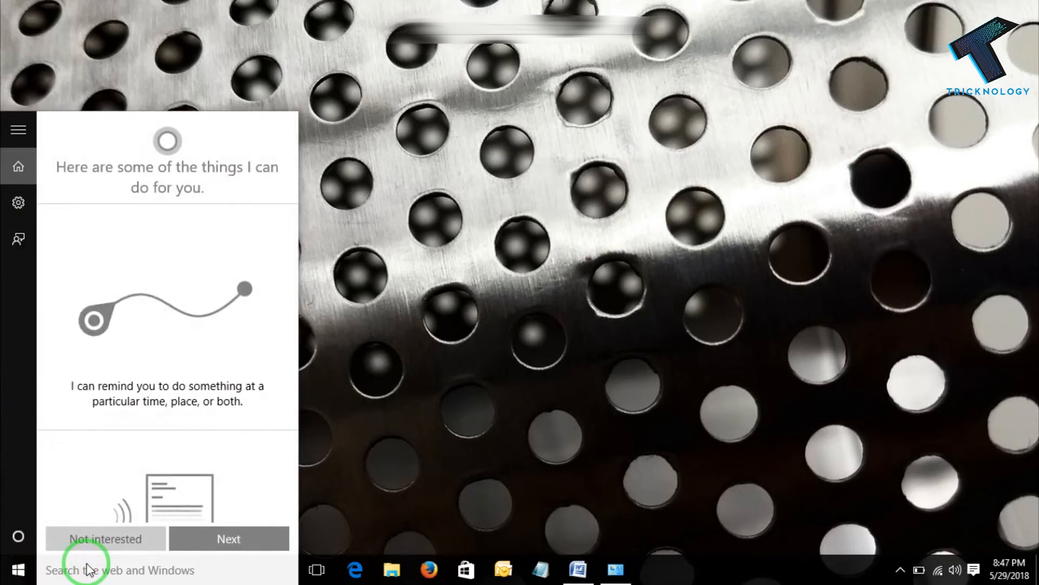
type("steps")
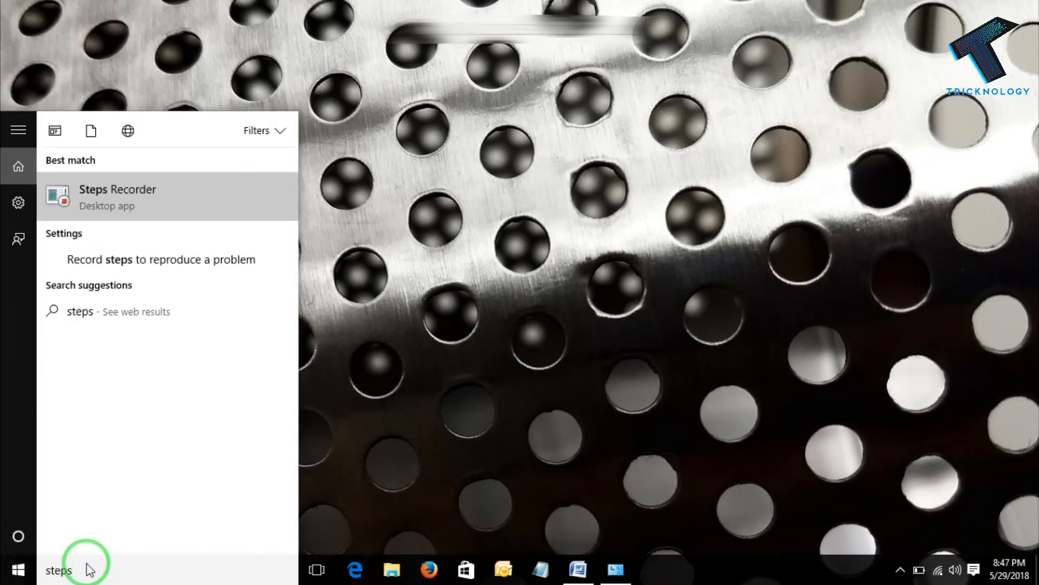
mouse_move(144, 209)
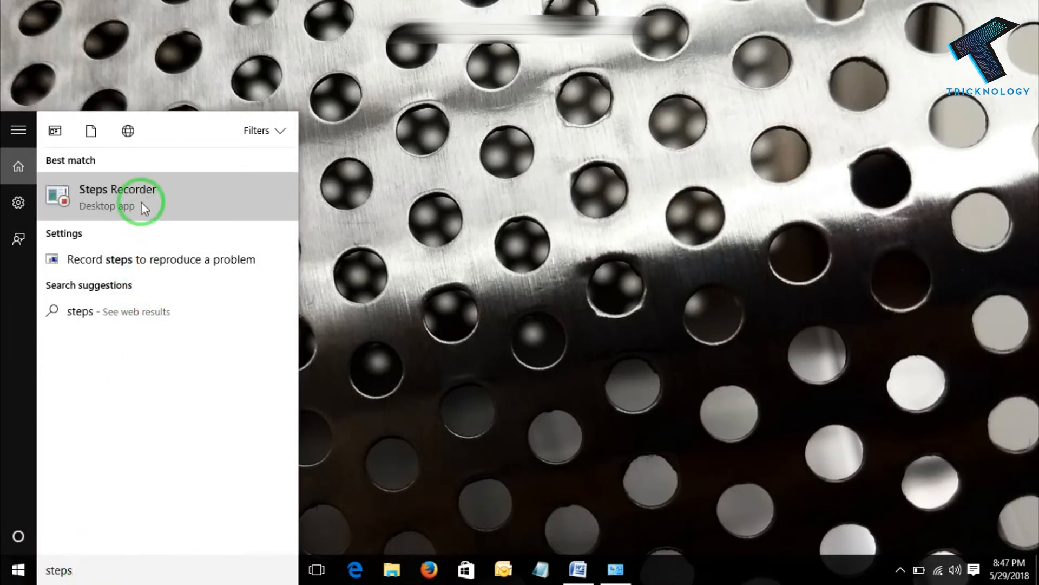
left_click(118, 198)
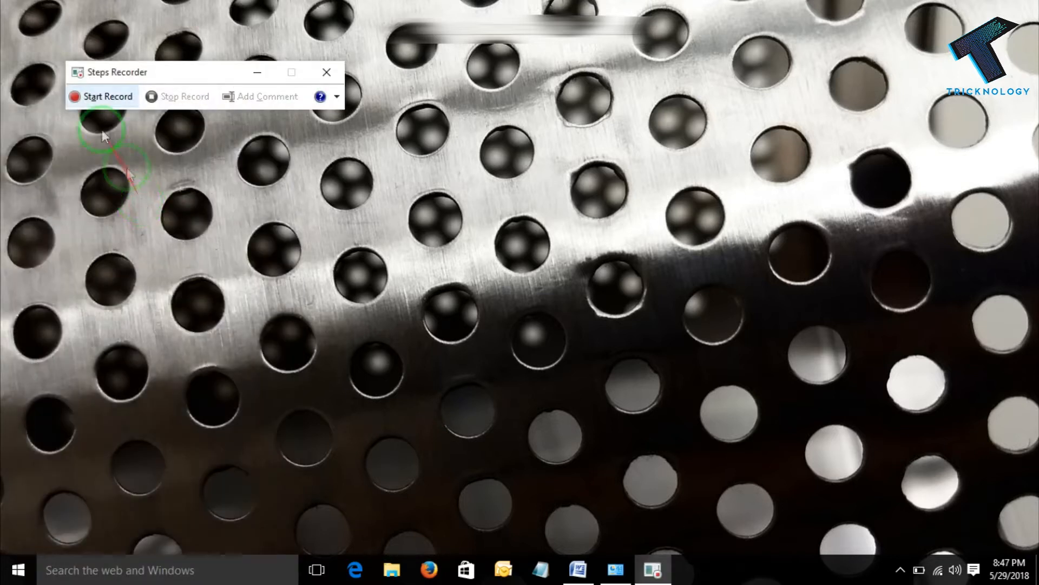
- Start recording, then open Network and Sharing Center from the Wi-Fi tray icon
left_click(100, 96)
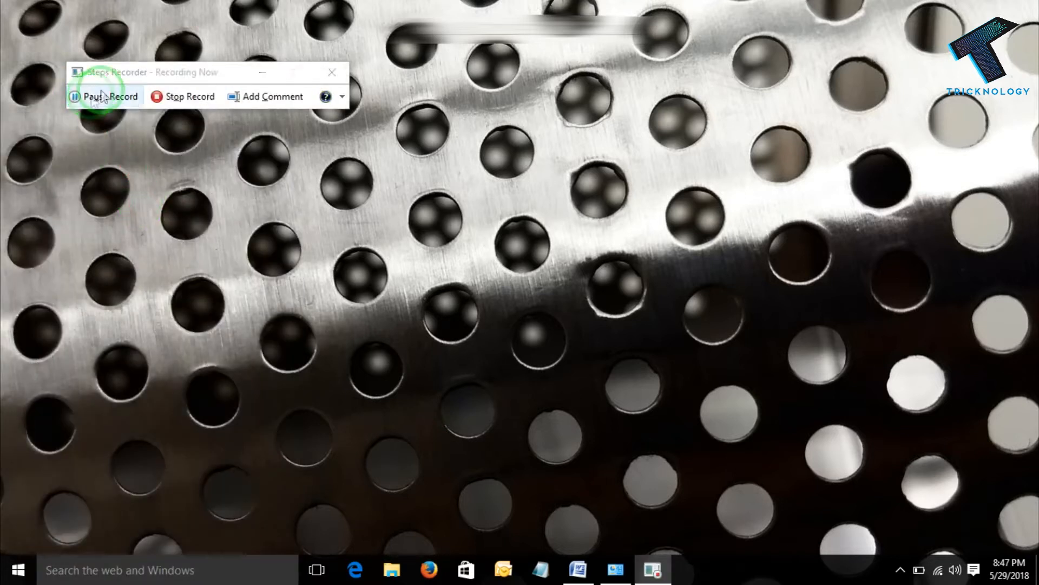
left_click(331, 72)
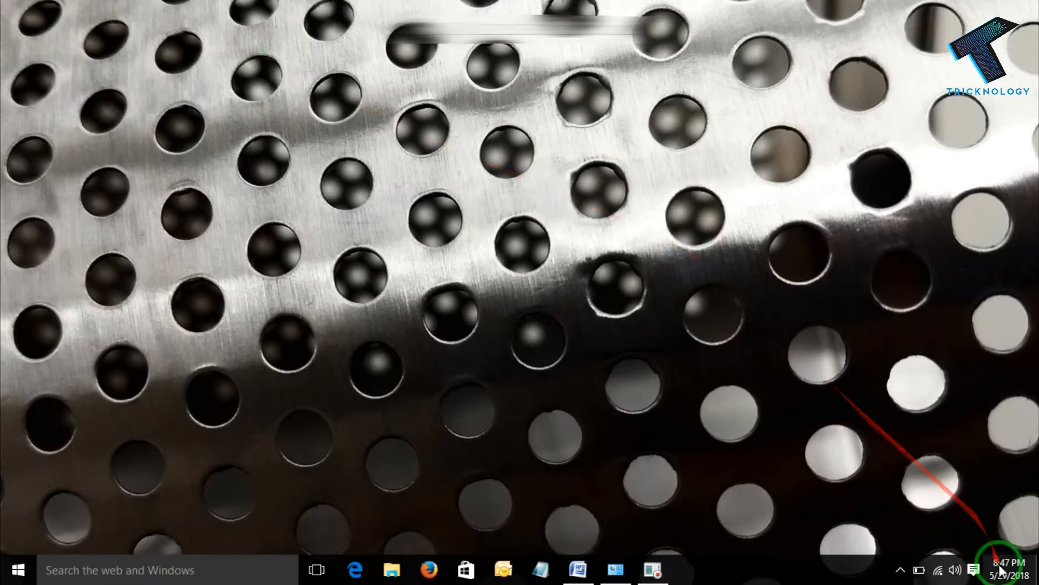
mouse_move(939, 569)
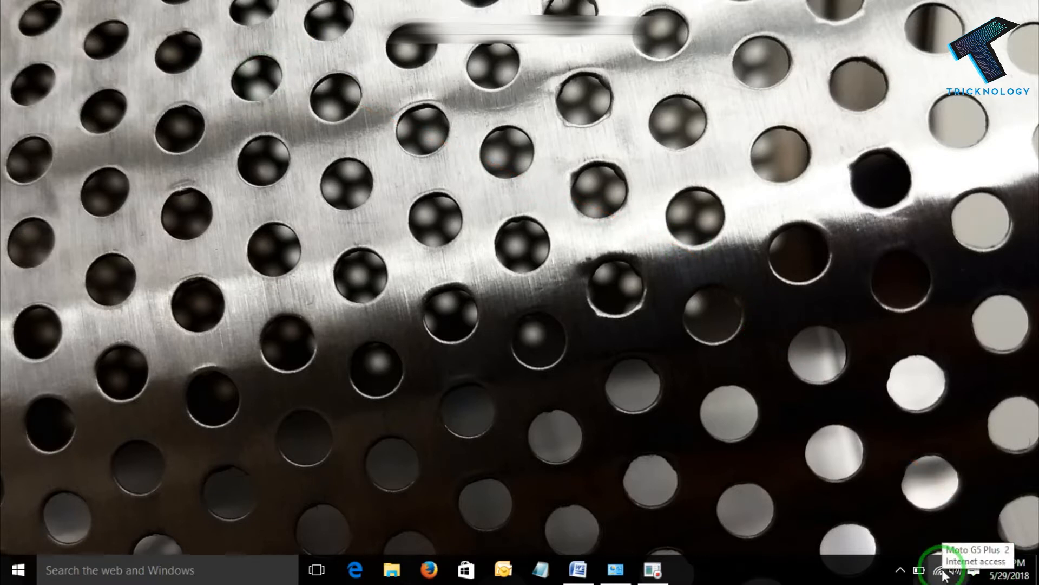
right_click(941, 570)
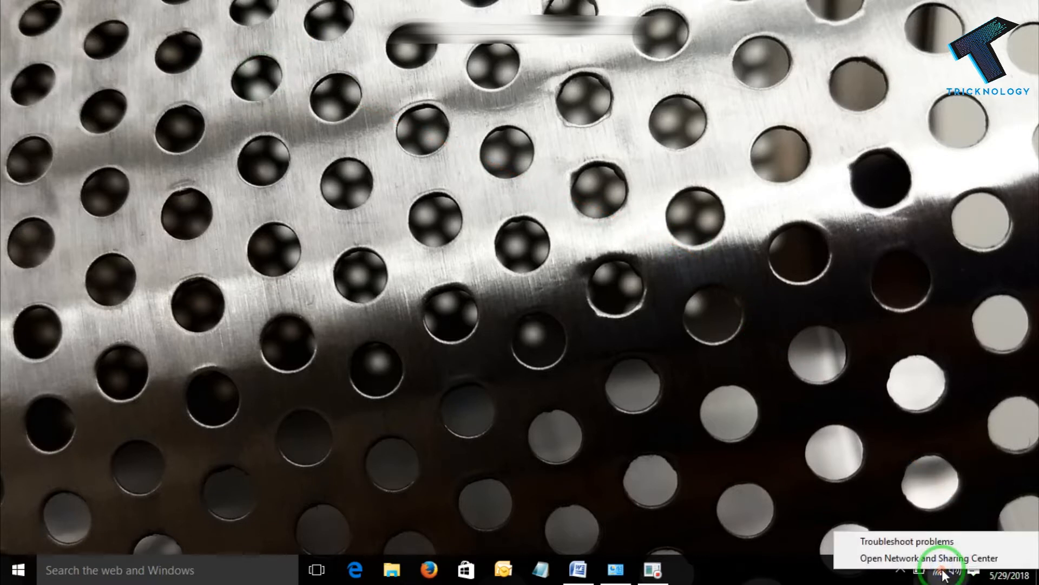
mouse_move(928, 557)
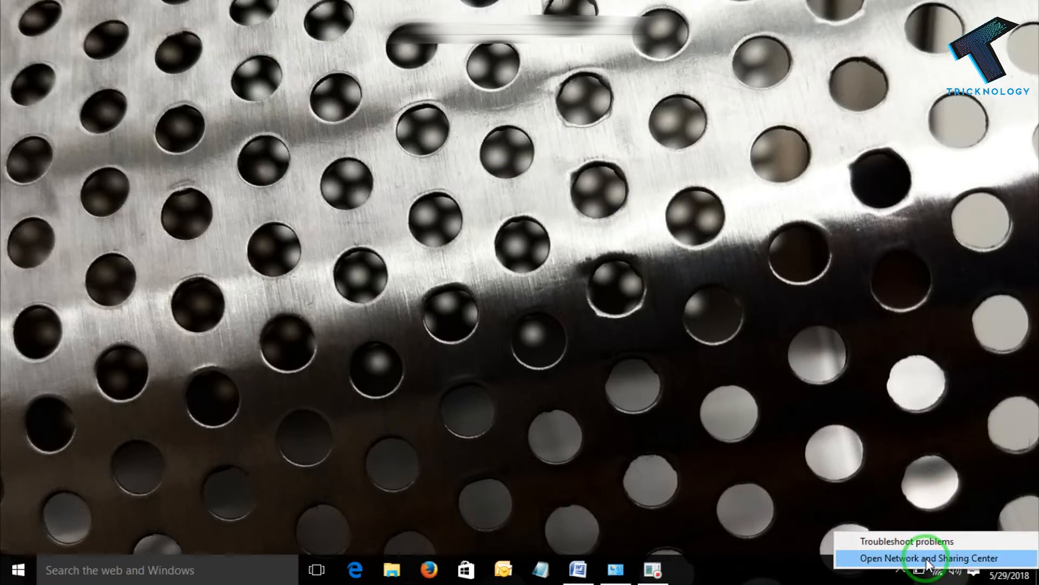
left_click(927, 555)
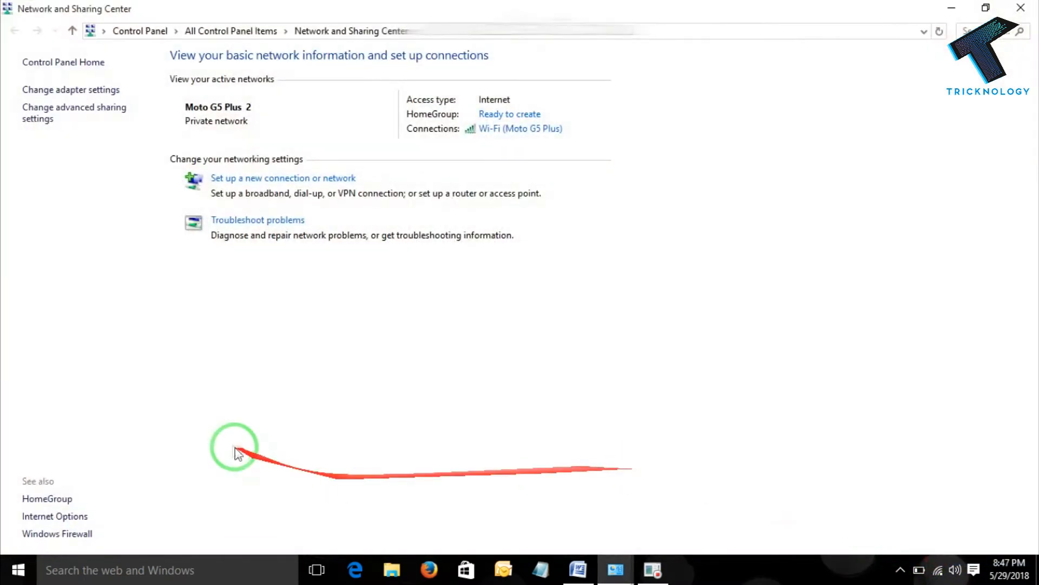
mouse_move(136, 162)
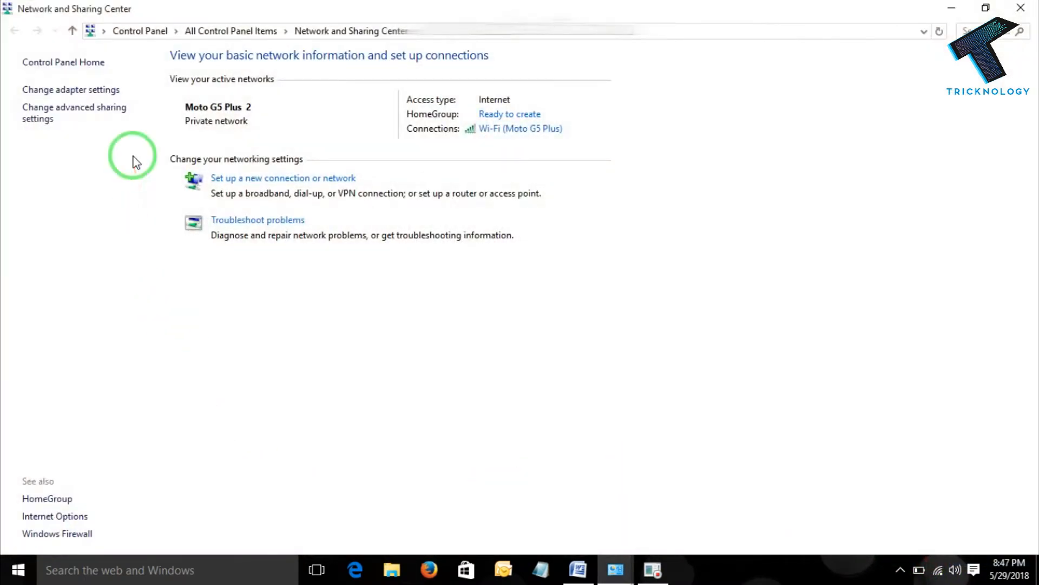
mouse_move(71, 89)
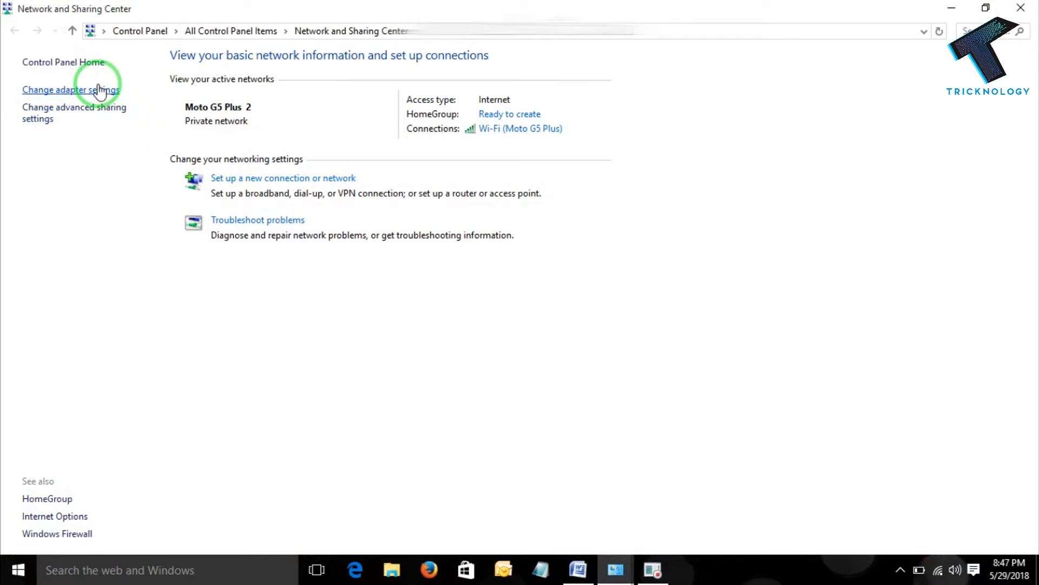
- Show the adapter settings in a maximized Network Connections window
left_click(70, 90)
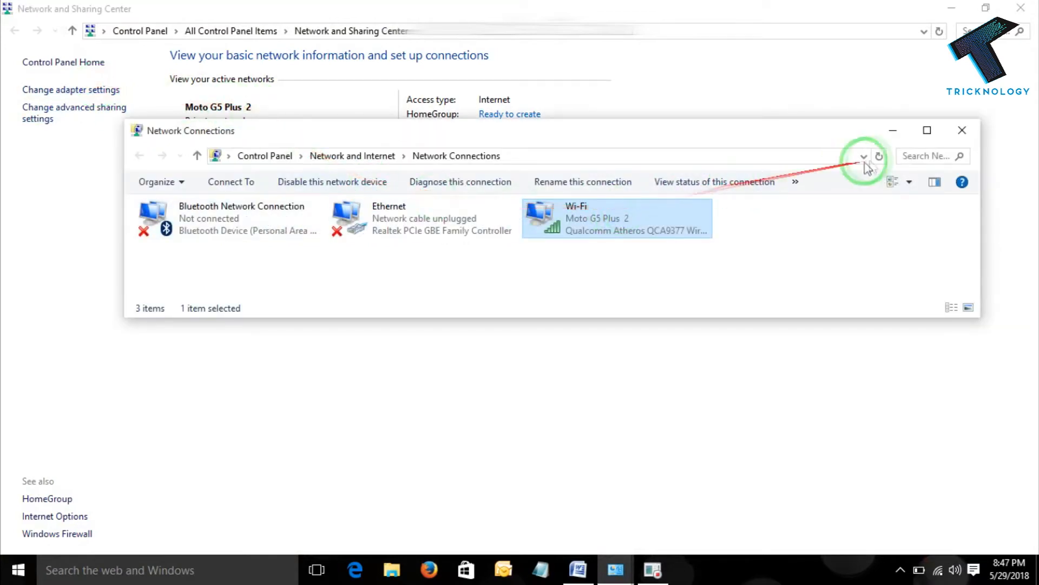
left_click(927, 130)
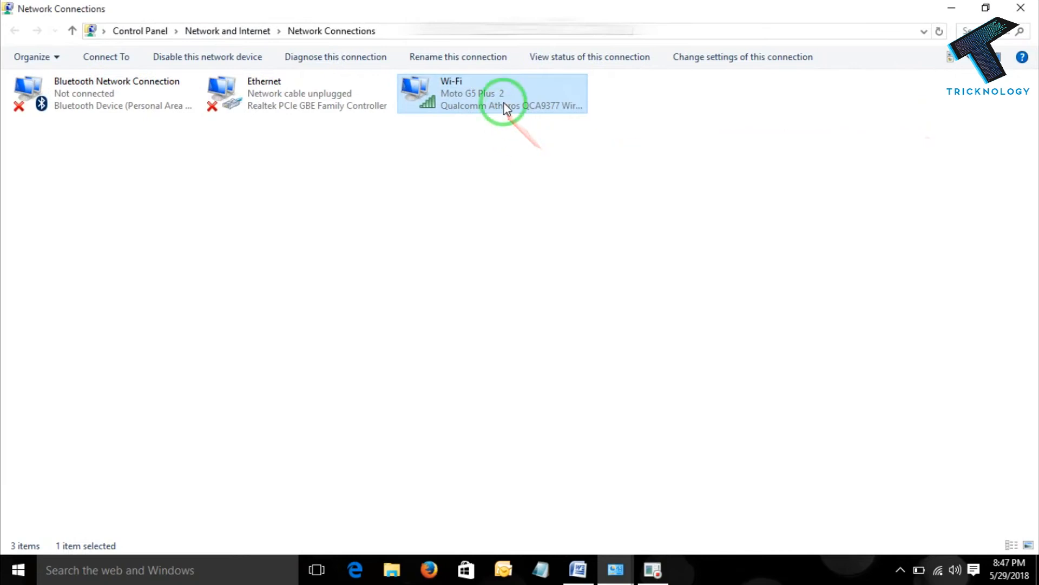
- View Wi-Fi details (IPv4 192.168.43.250), close both dialogs, and return to Steps Recorder
right_click(504, 106)
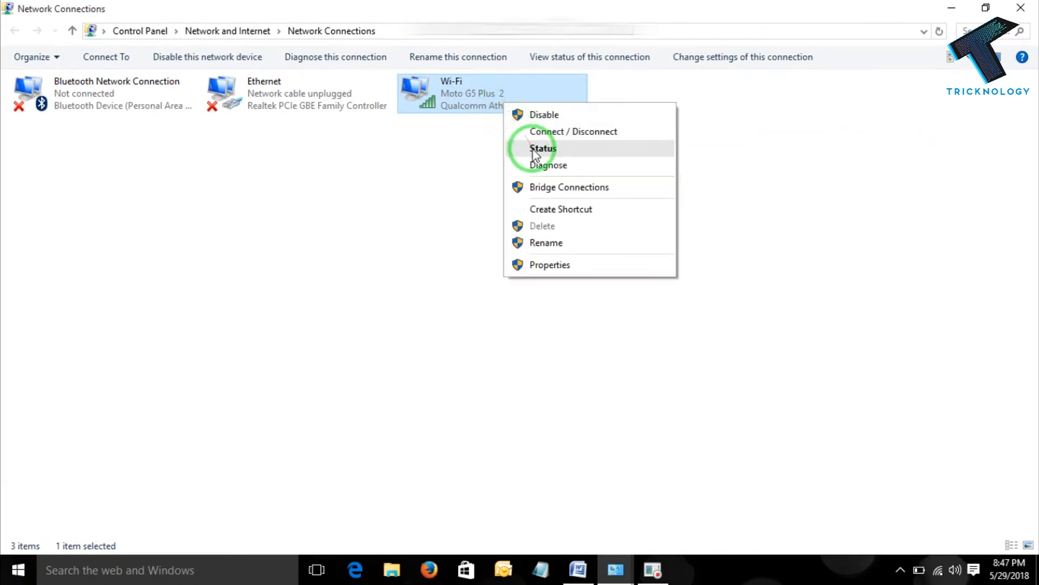
left_click(542, 148)
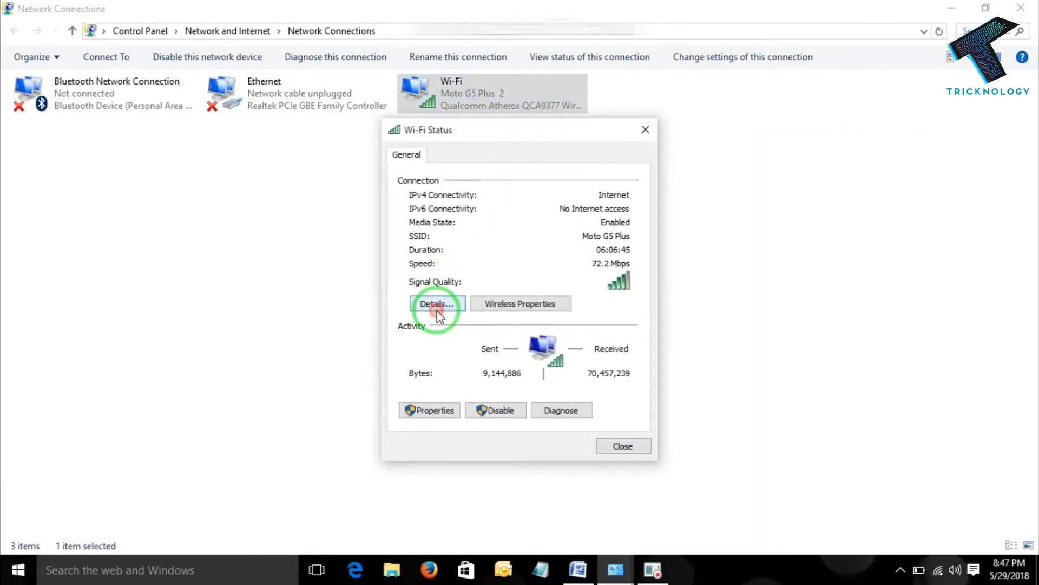
left_click(435, 304)
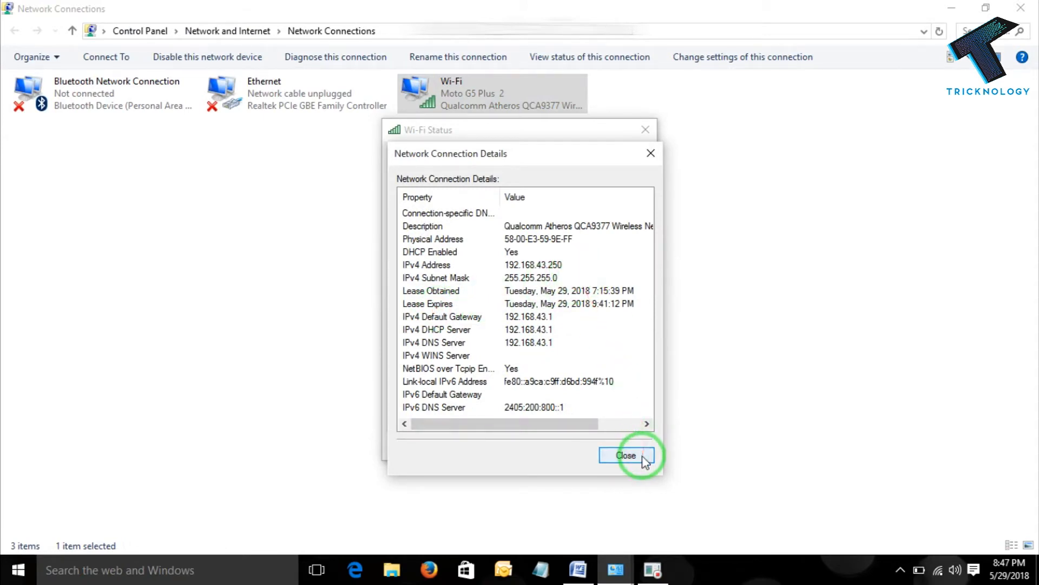
left_click(627, 455)
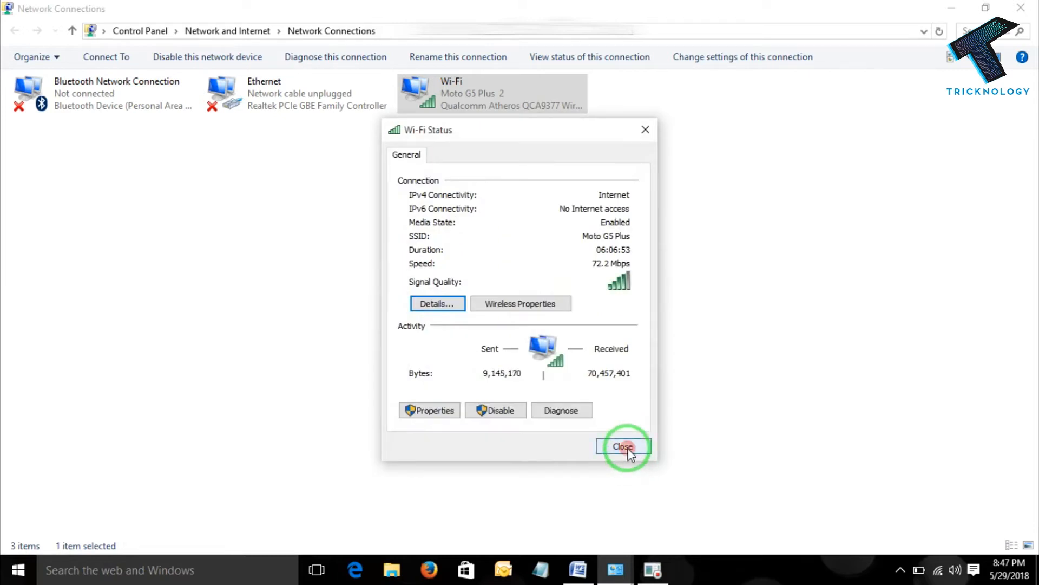
left_click(623, 446)
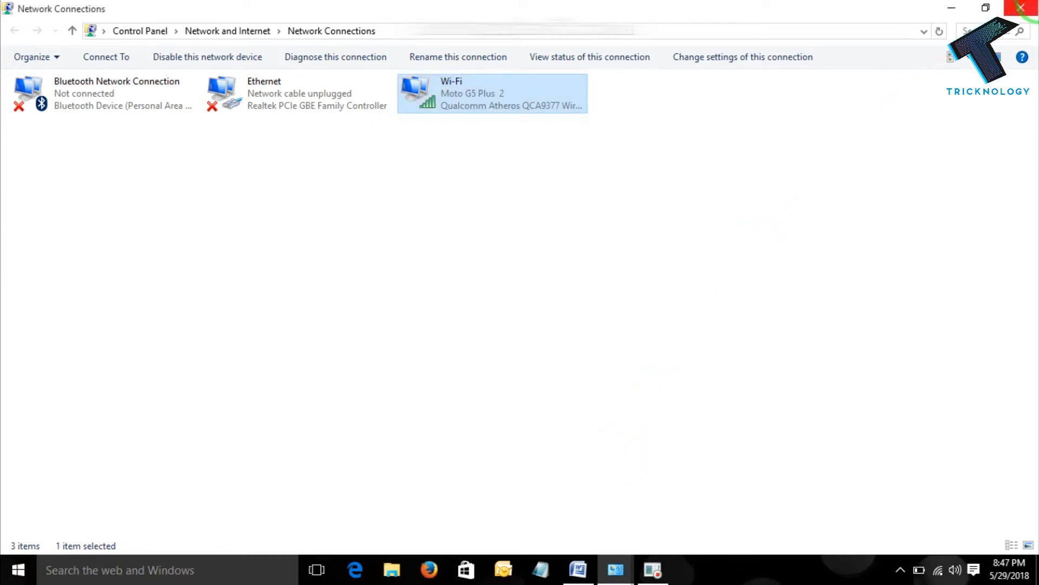
left_click(653, 570)
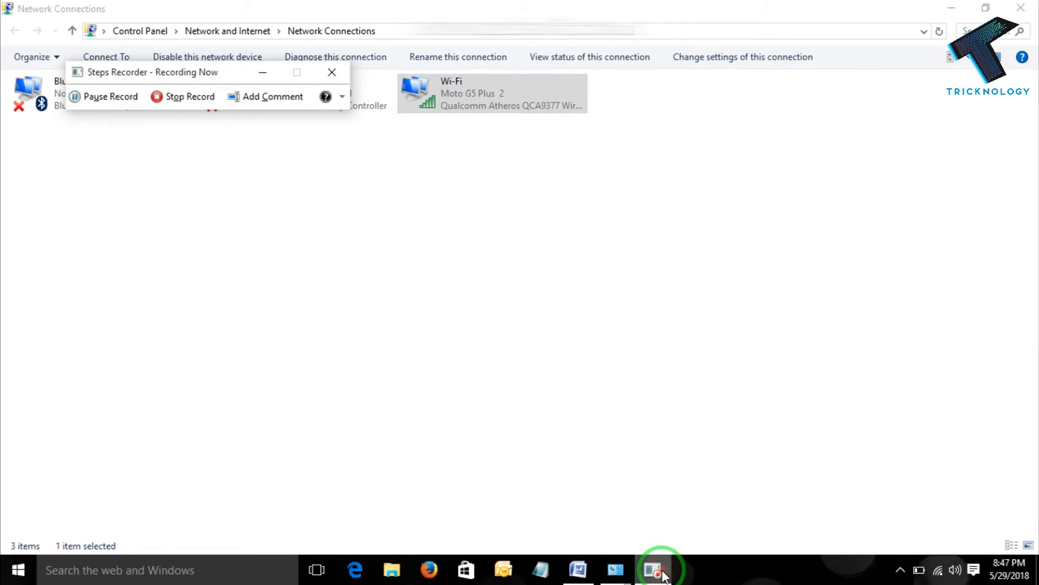
- Stop recording and scroll through the maximized report down to Step 9
left_click(189, 96)
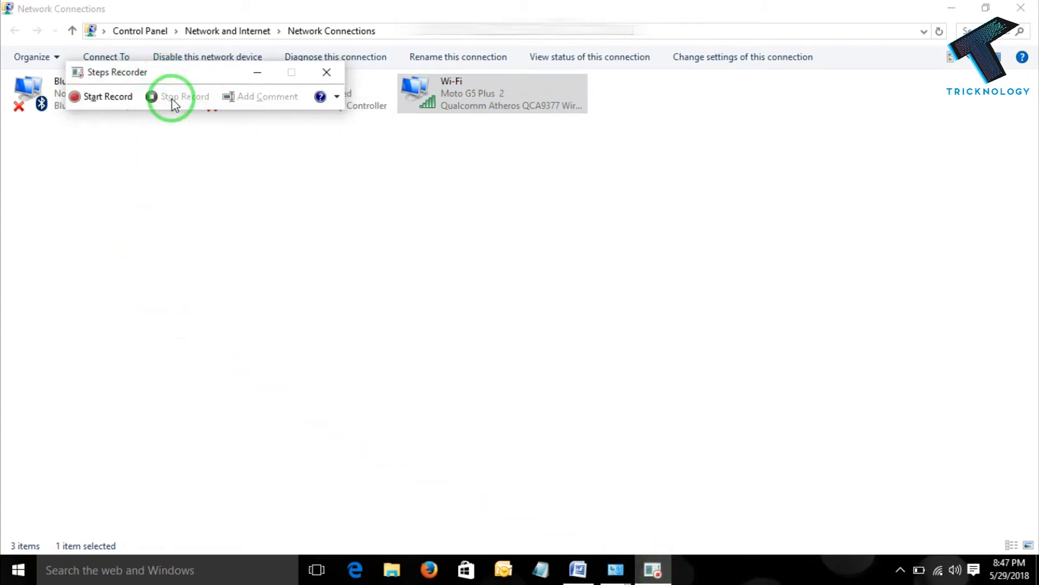
left_click(185, 96)
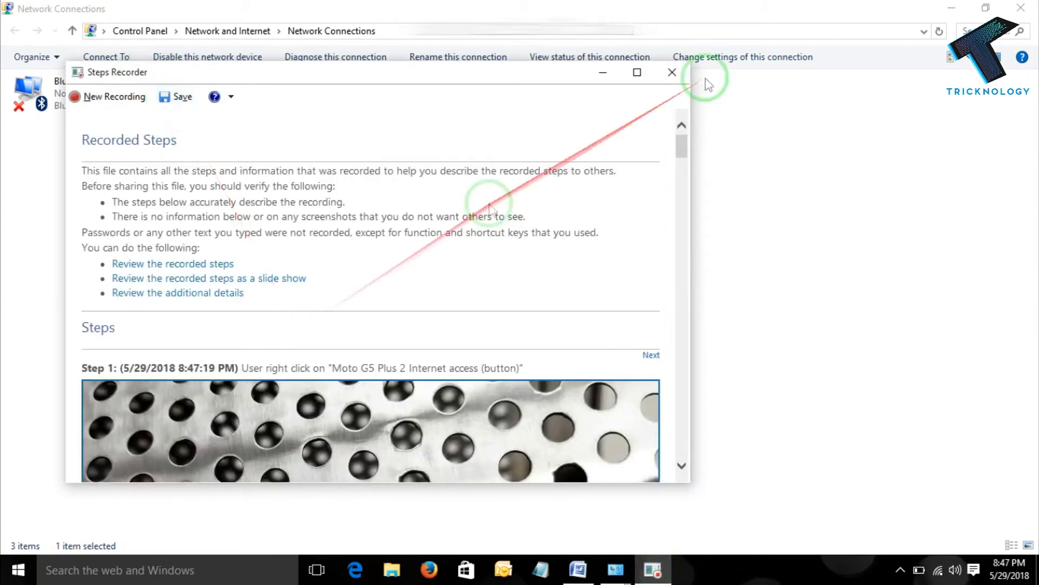
left_click(636, 72)
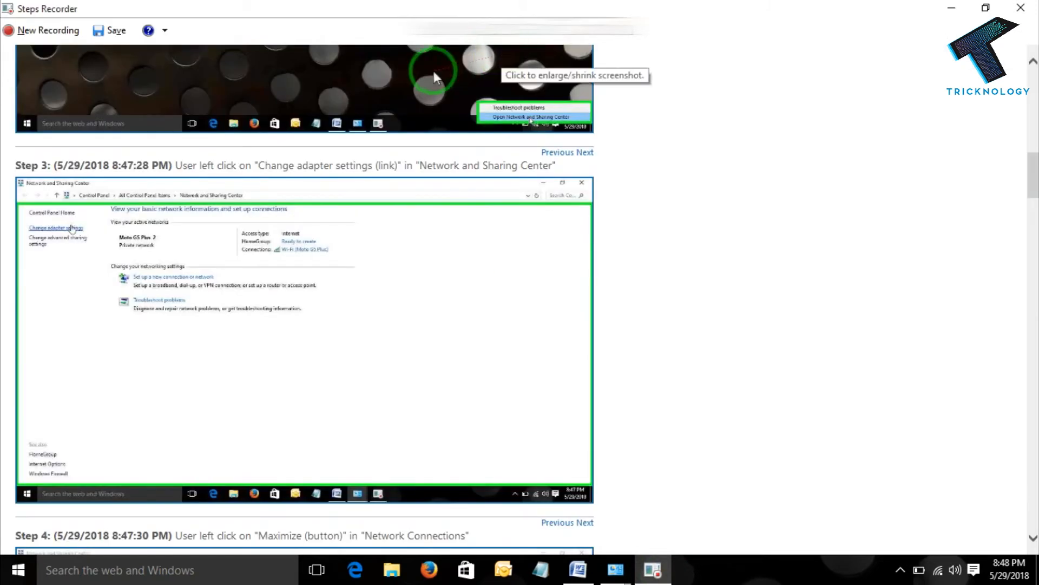
mouse_move(411, 107)
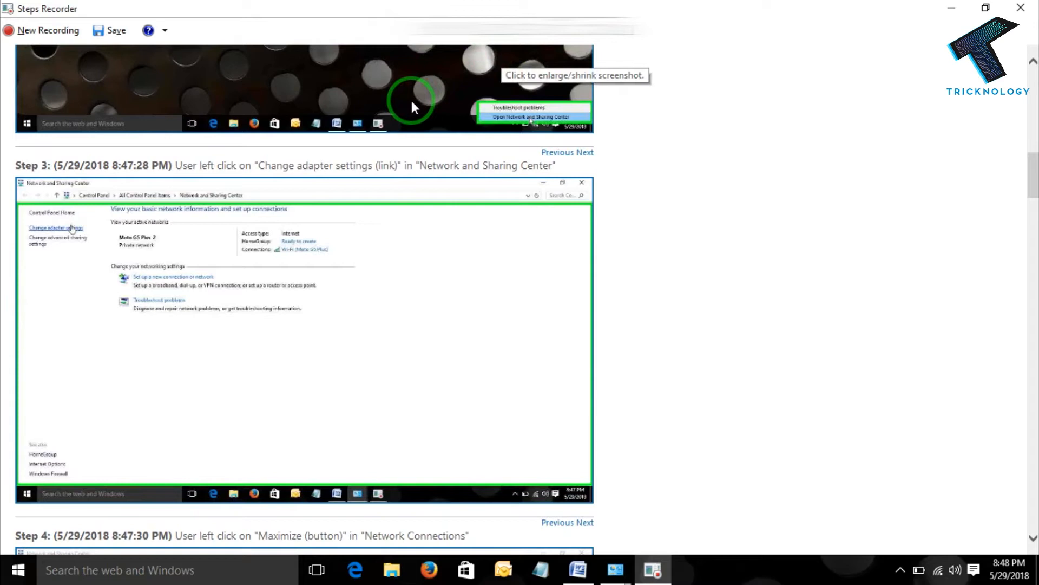
mouse_move(275, 152)
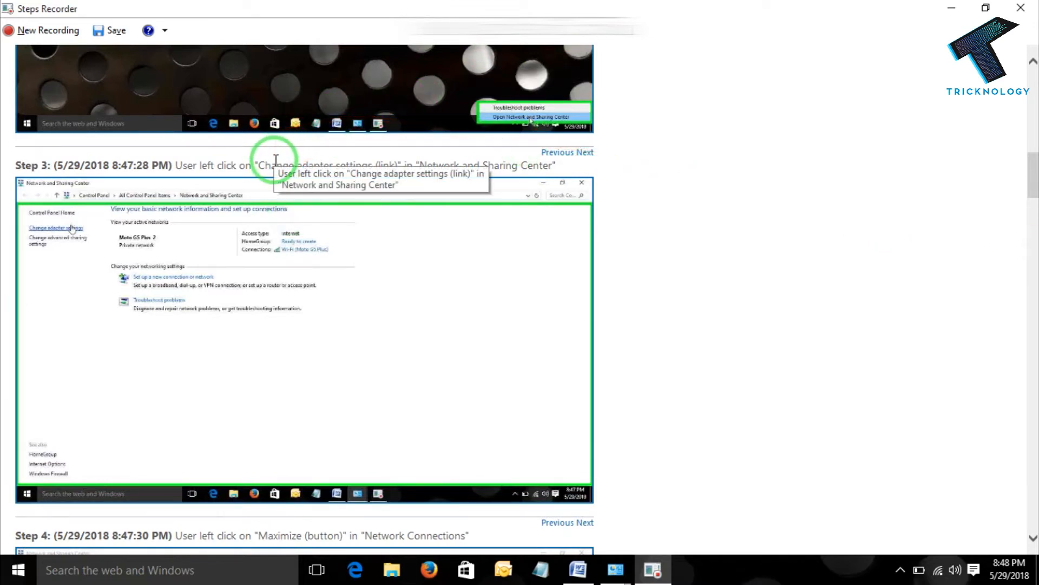
mouse_move(315, 159)
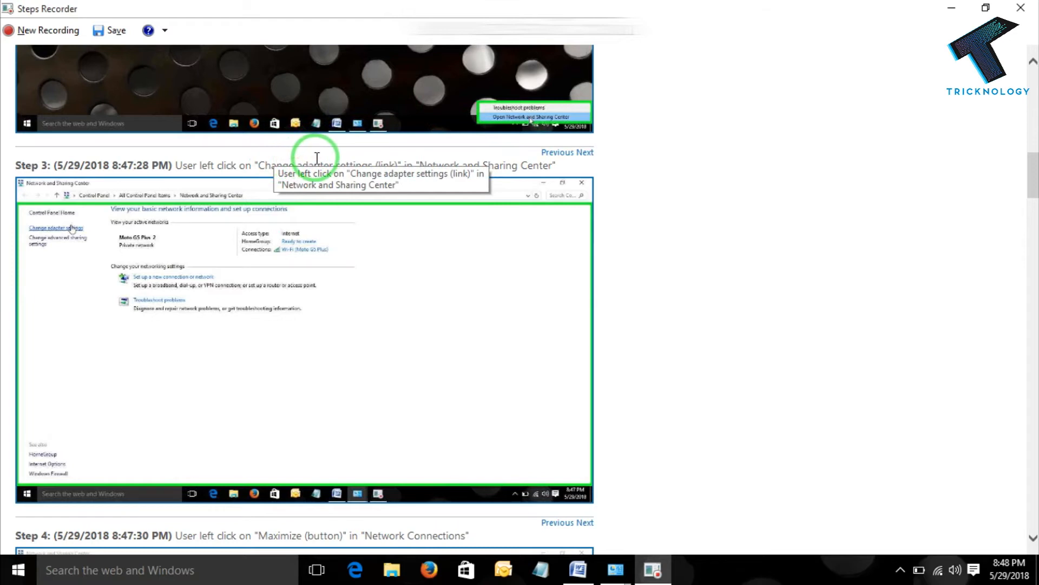
scroll("down", 3)
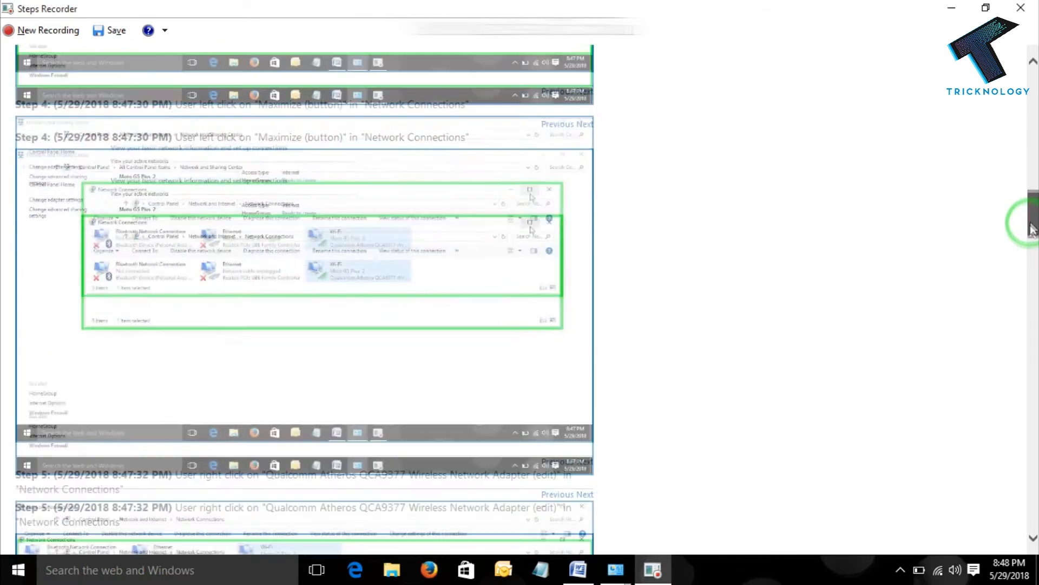
scroll("down", 3)
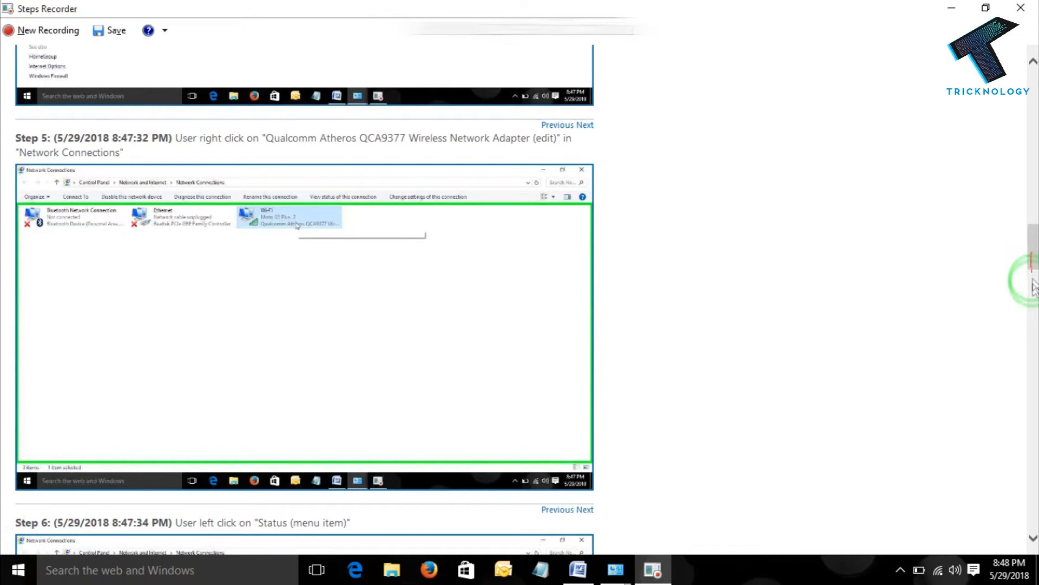
scroll("down", 3)
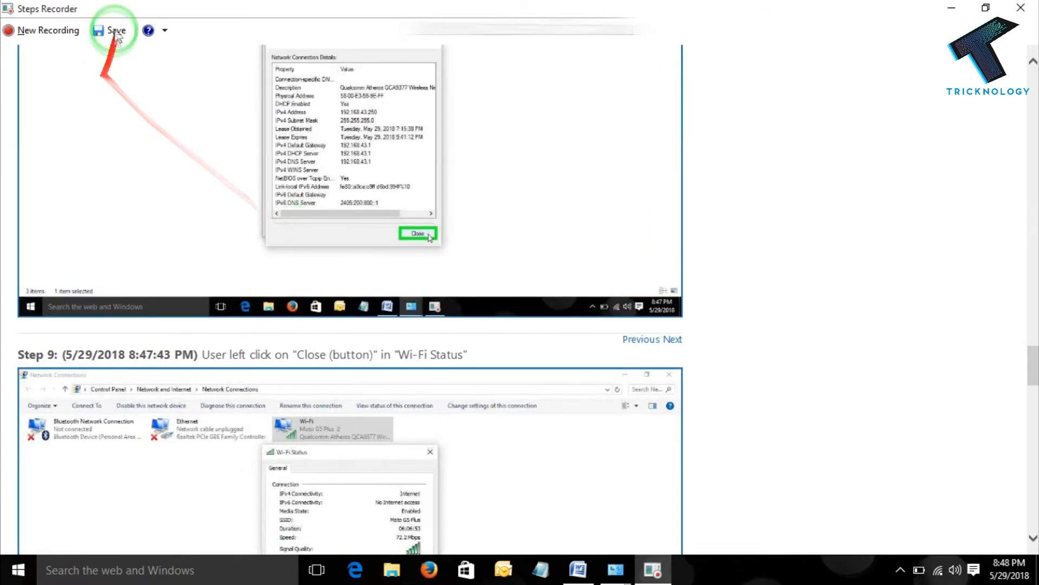
- Save the recorded steps to the Desktop as doc_ipaddress.zip
left_click(115, 31)
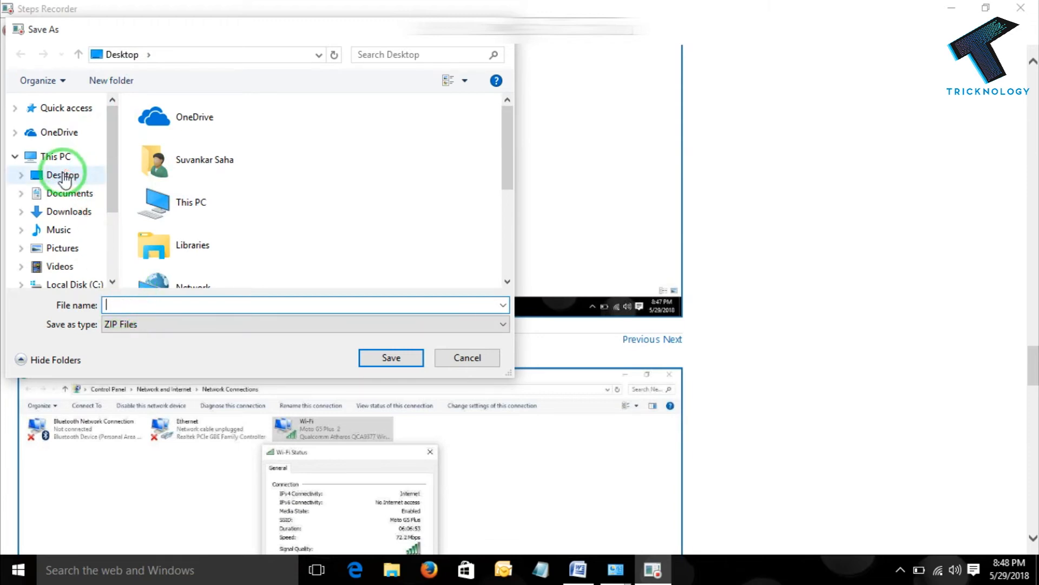
left_click(63, 174)
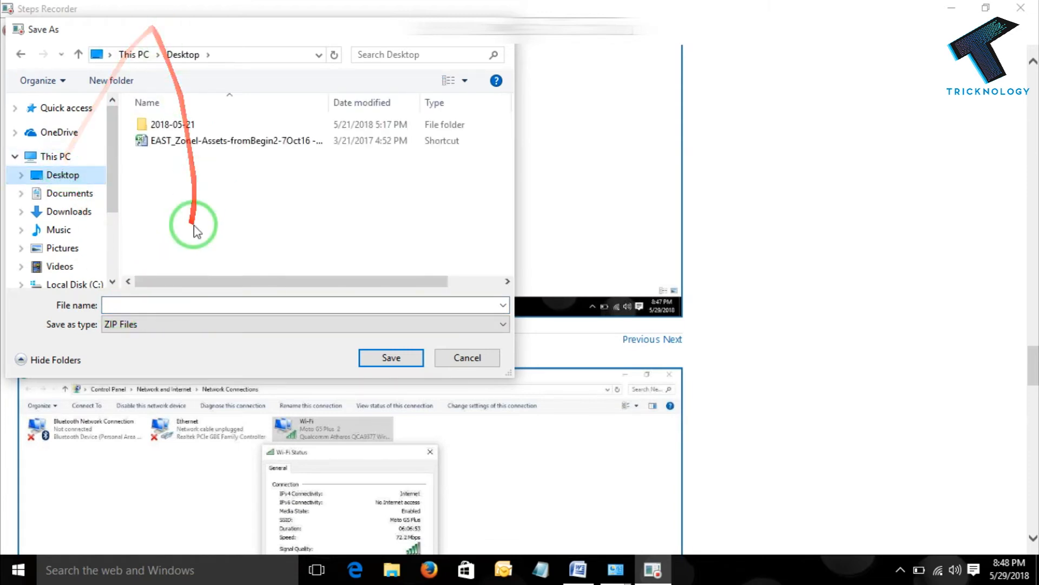
type("d")
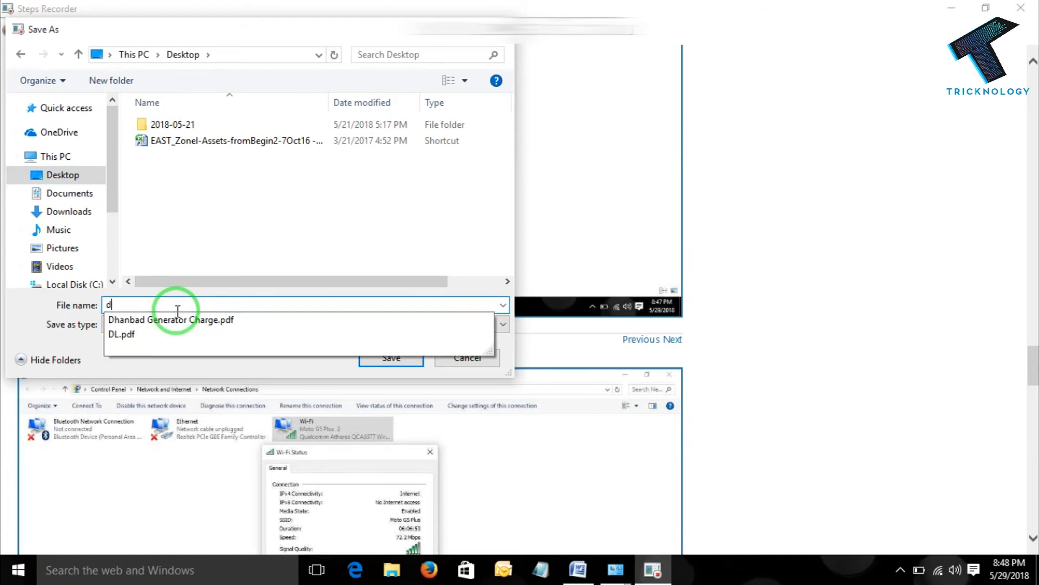
type("oc")
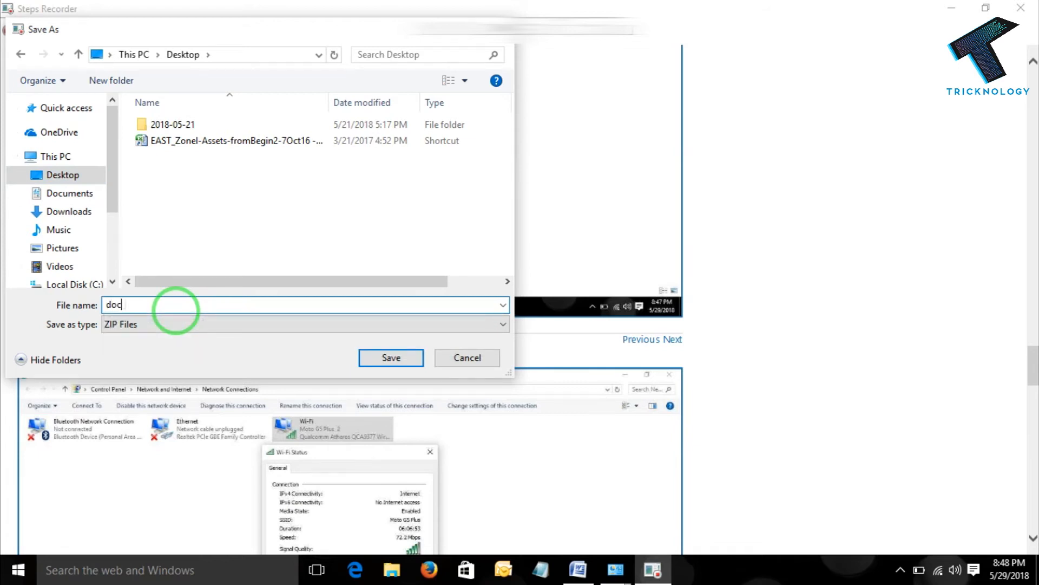
type("_ip")
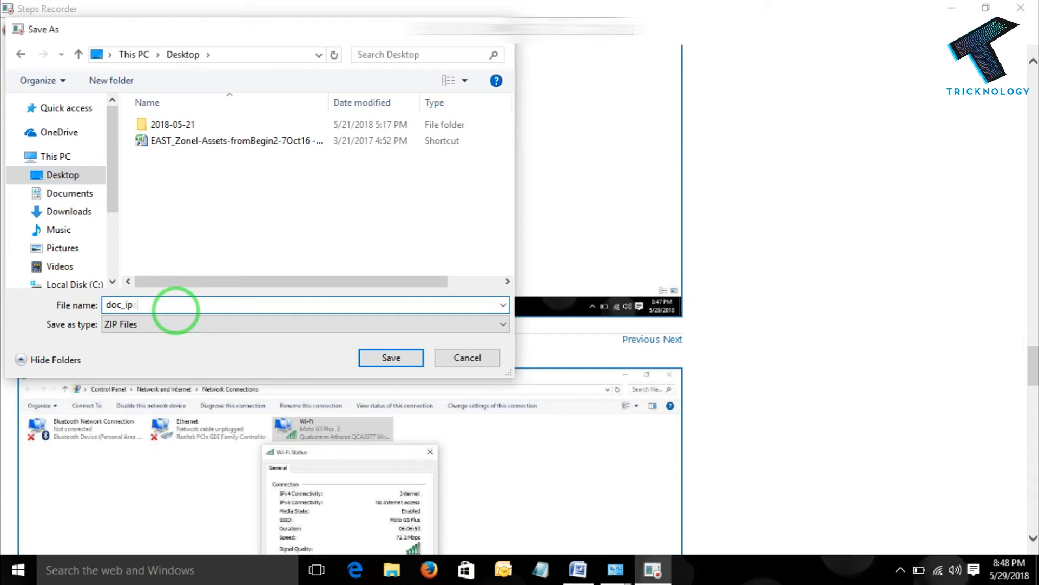
type("adress")
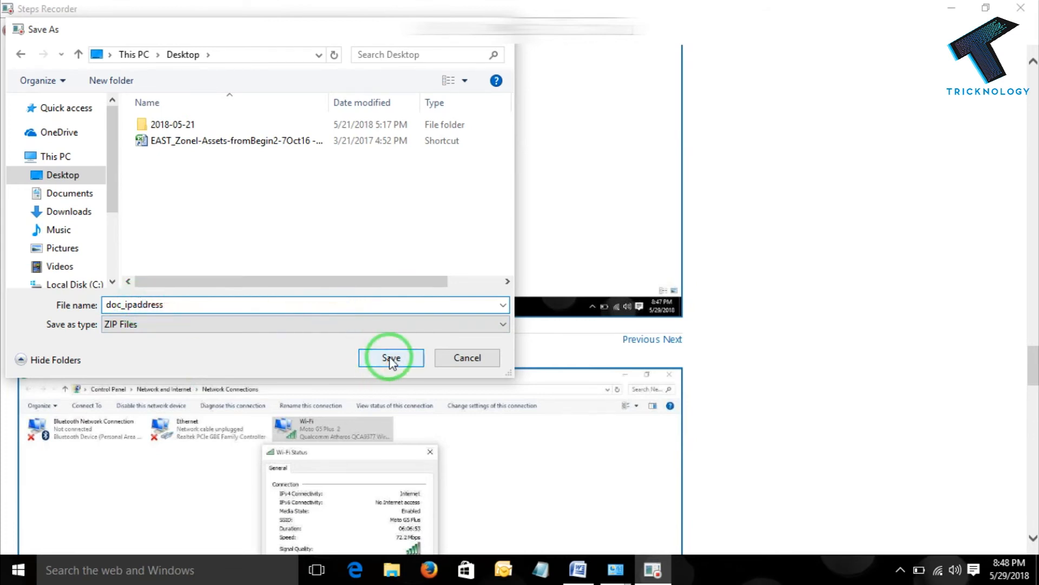
left_click(391, 358)
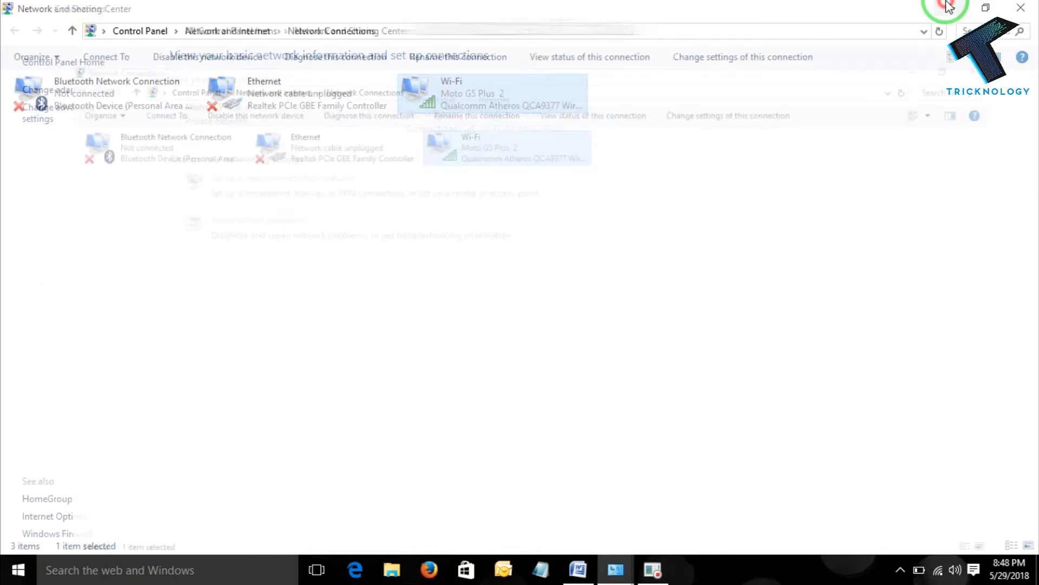
- Close Network Connections and open doc_ipaddress.zip from the Desktop in File Explorer
left_click(1019, 7)
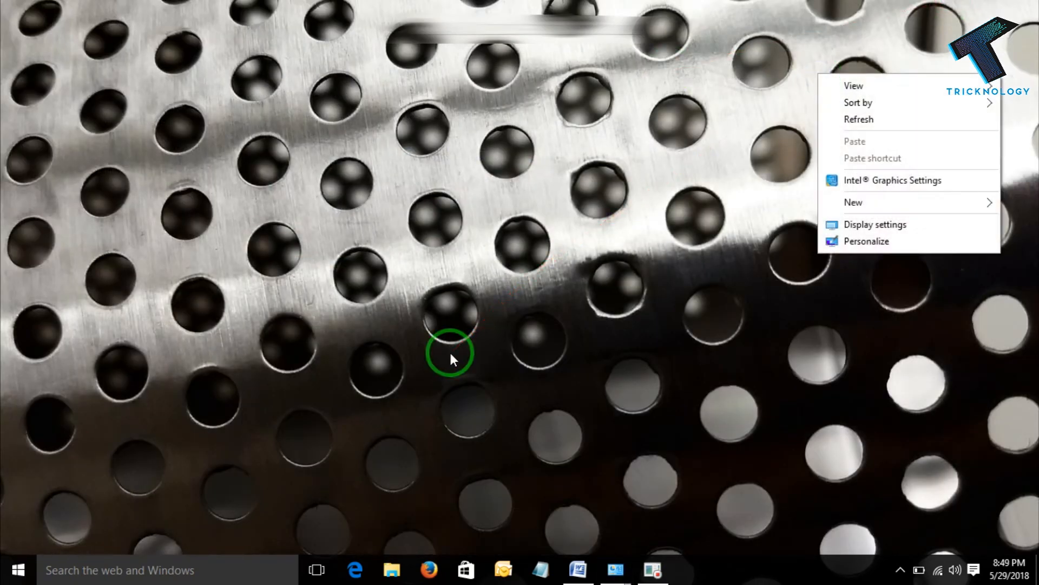
left_click(391, 570)
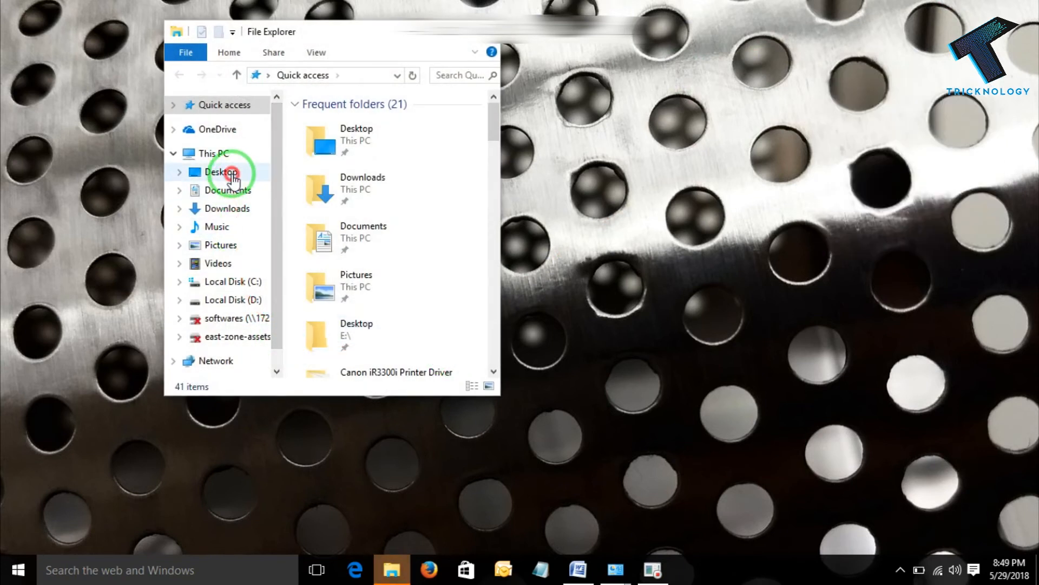
left_click(222, 172)
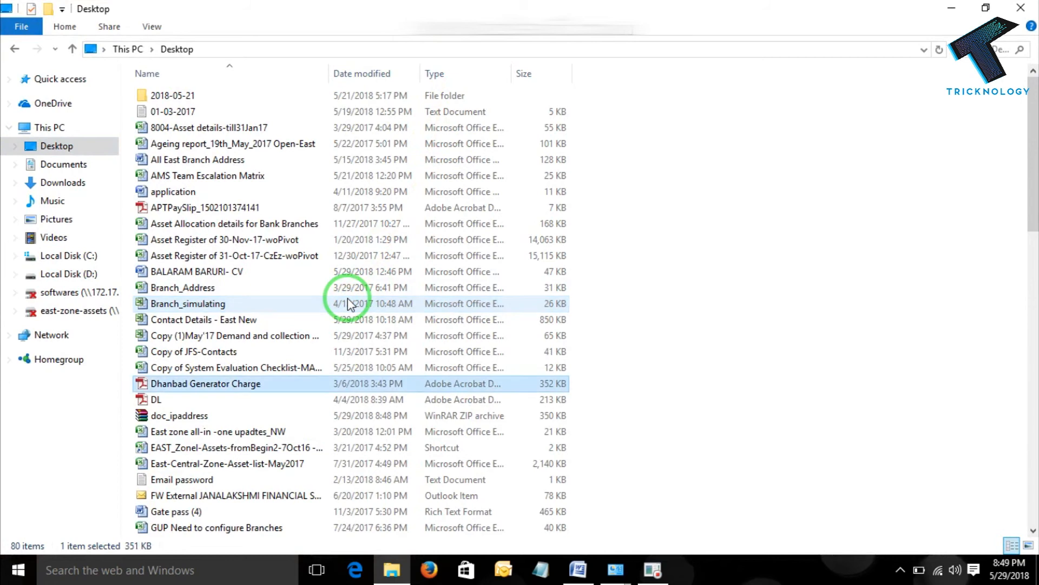
left_click(179, 416)
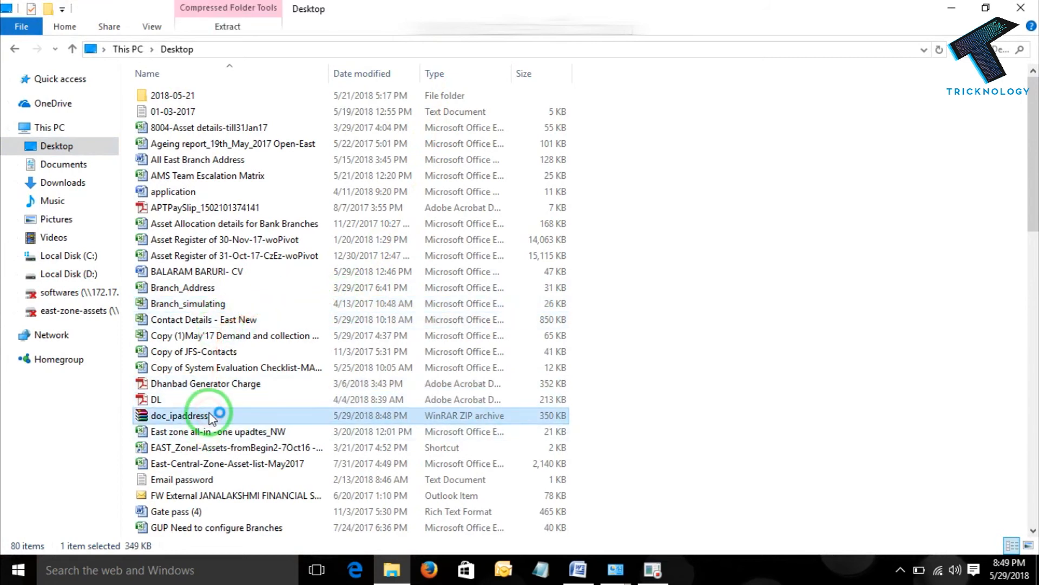
double_click(179, 416)
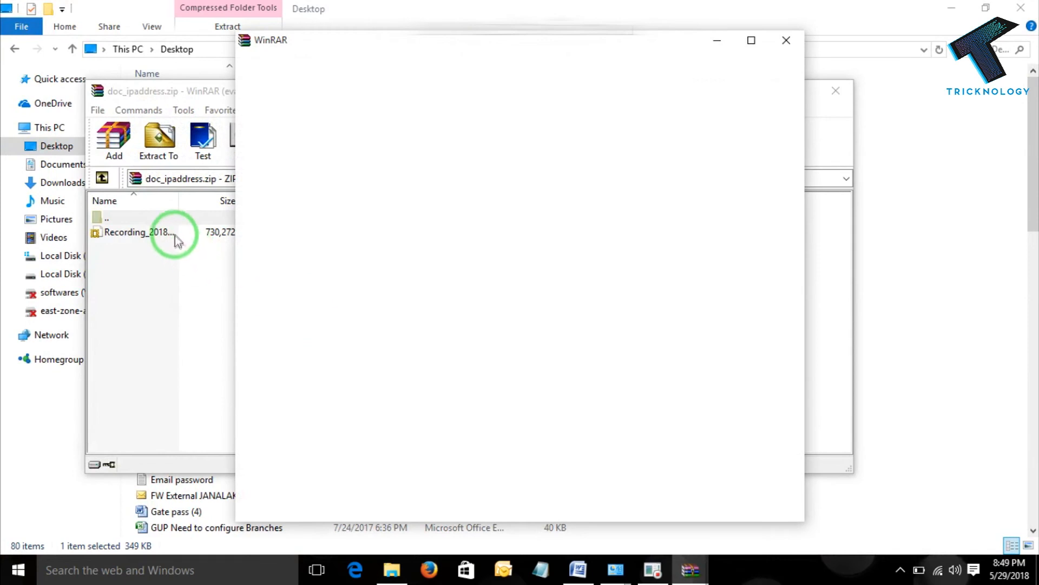
- Open the Recording MHTML file from the archive in Internet Explorer
double_click(136, 232)
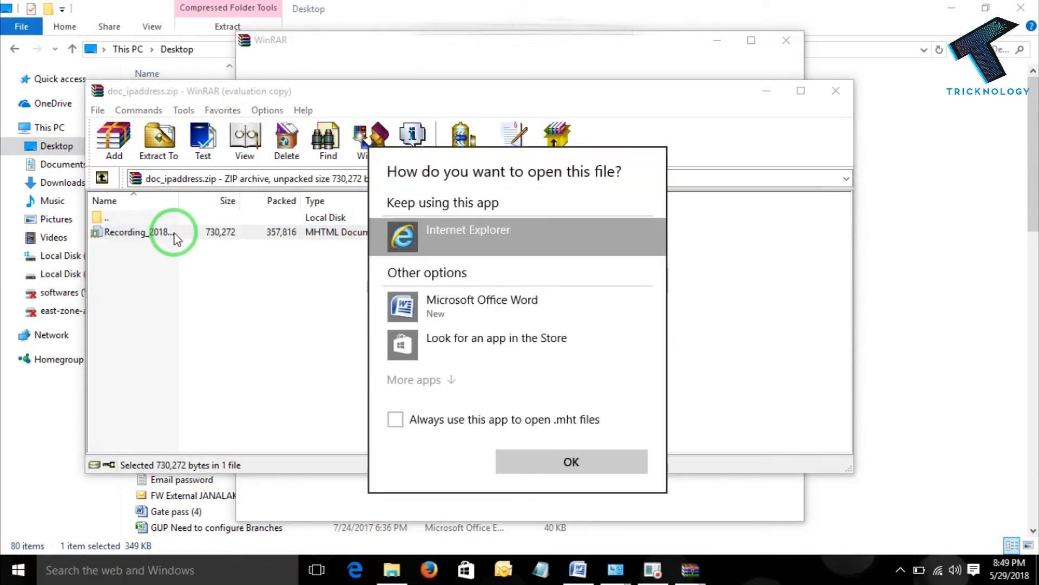
mouse_move(546, 441)
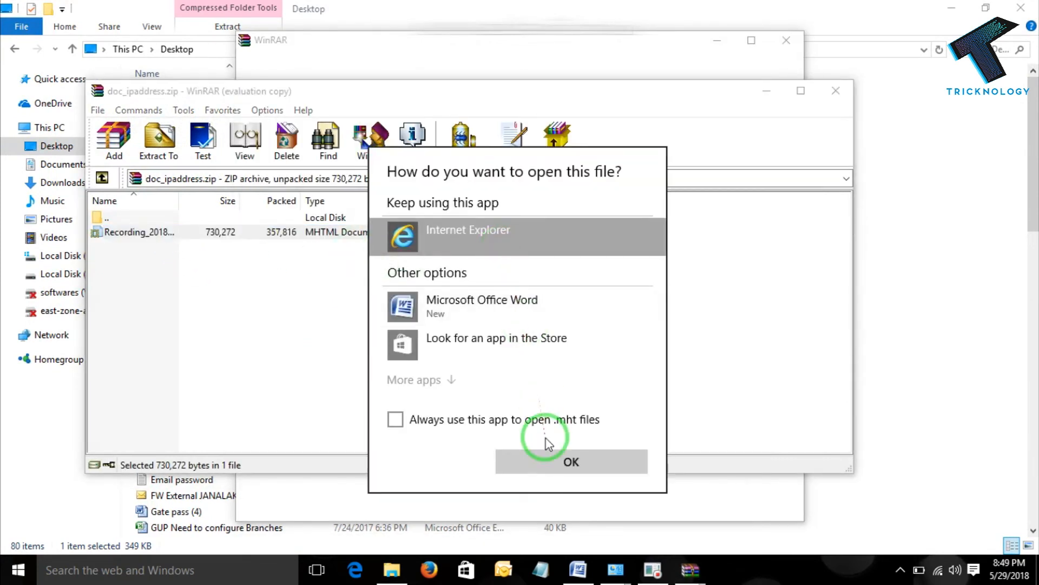
left_click(570, 461)
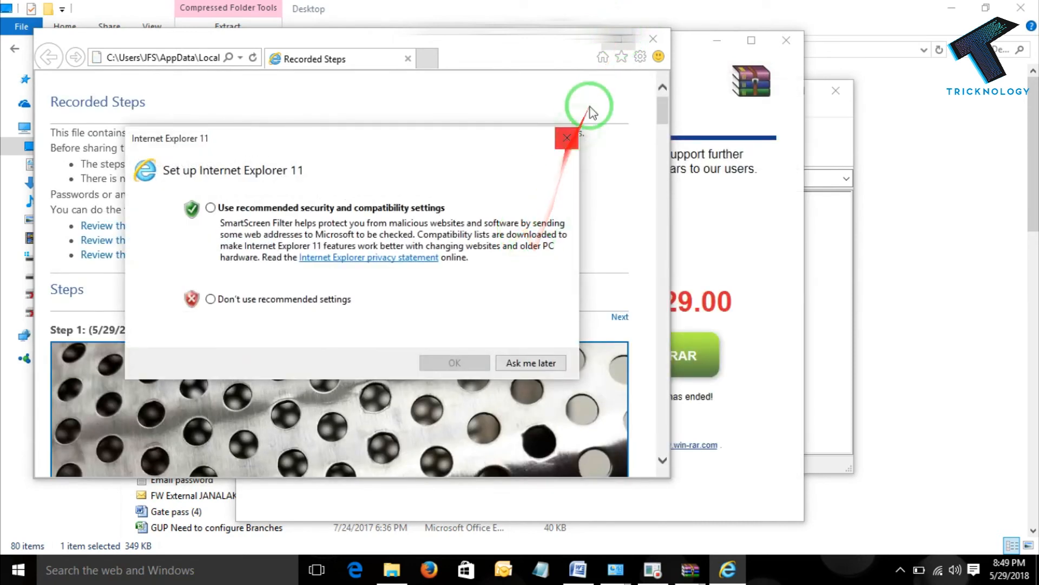
- Dismiss the Internet Explorer 11 setup prompt and scroll the report to Steps 7 and 8
left_click(566, 138)
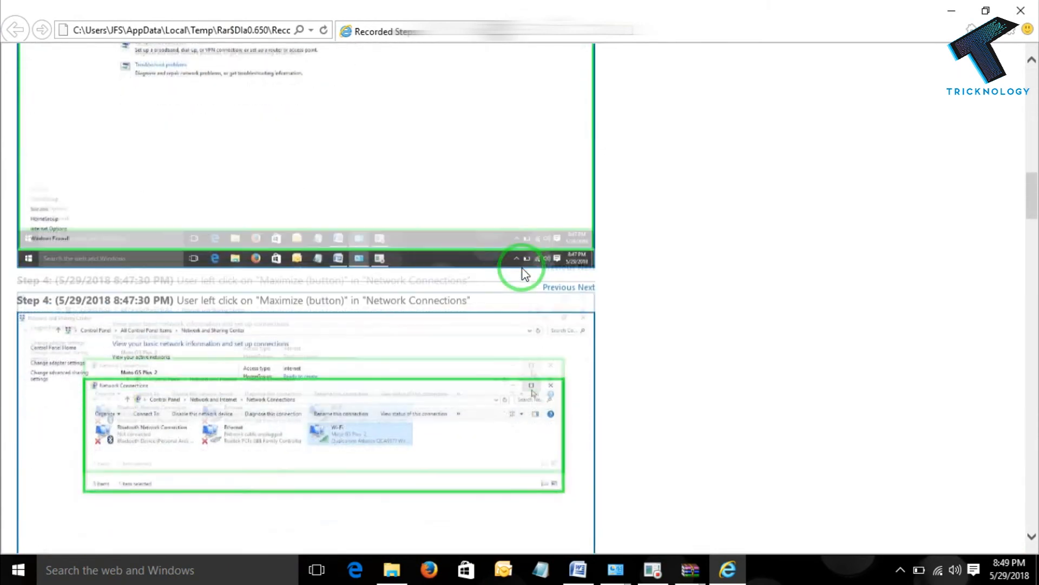
scroll("down", 3)
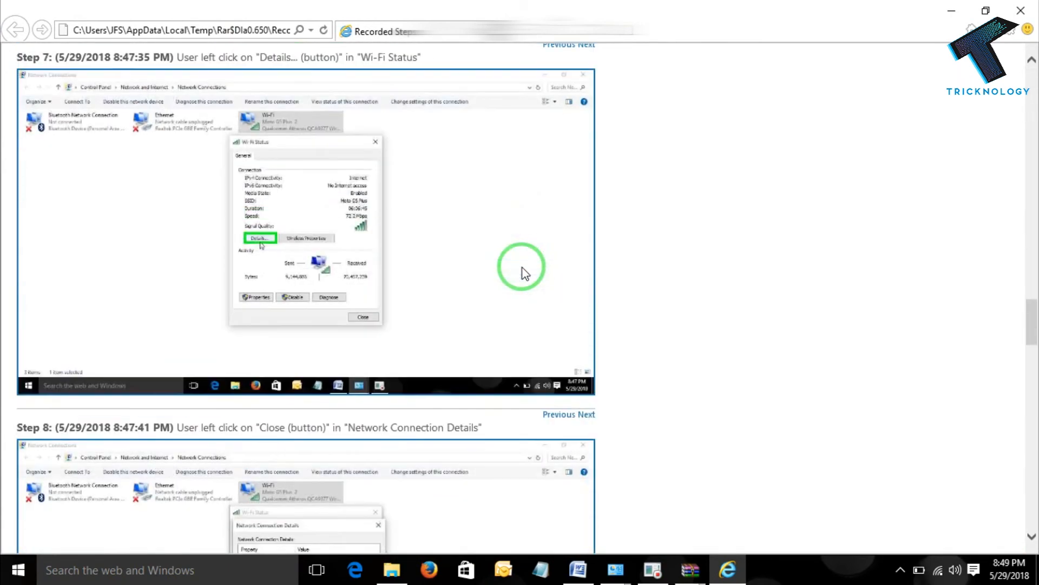